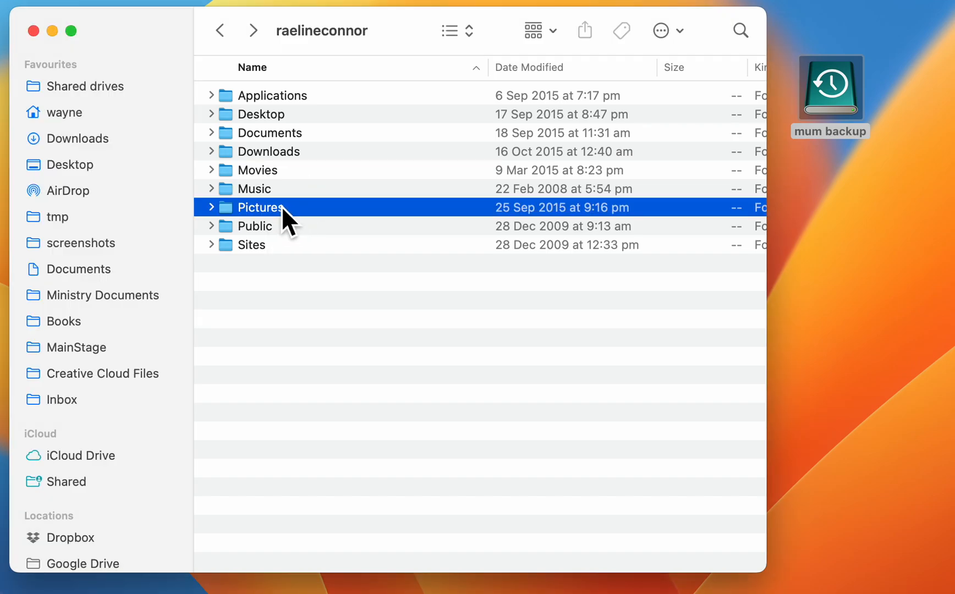
Step: Open Pictures from the home folder and select the iPhoto Library item
double_click(259, 208)
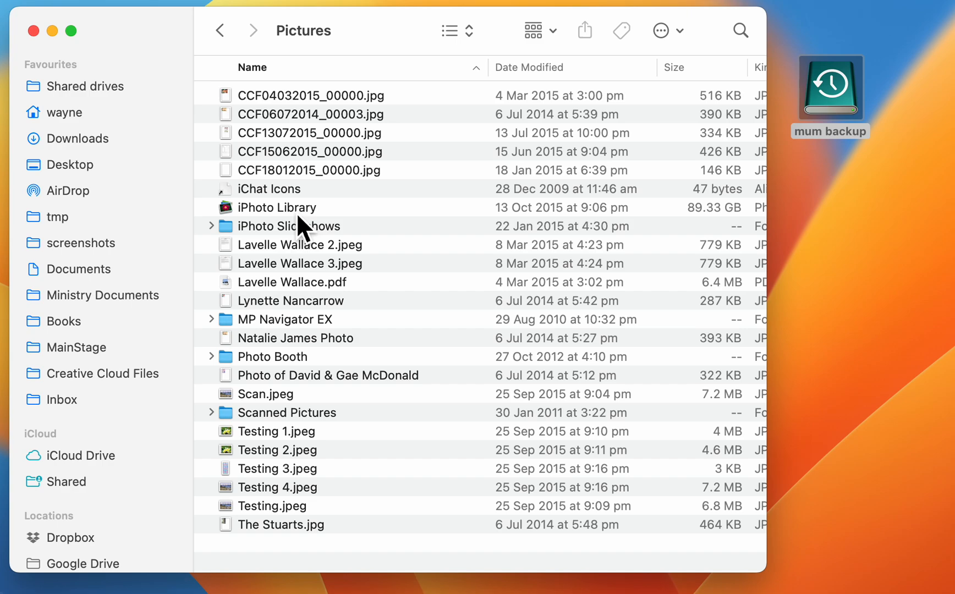
mouse_move(286, 226)
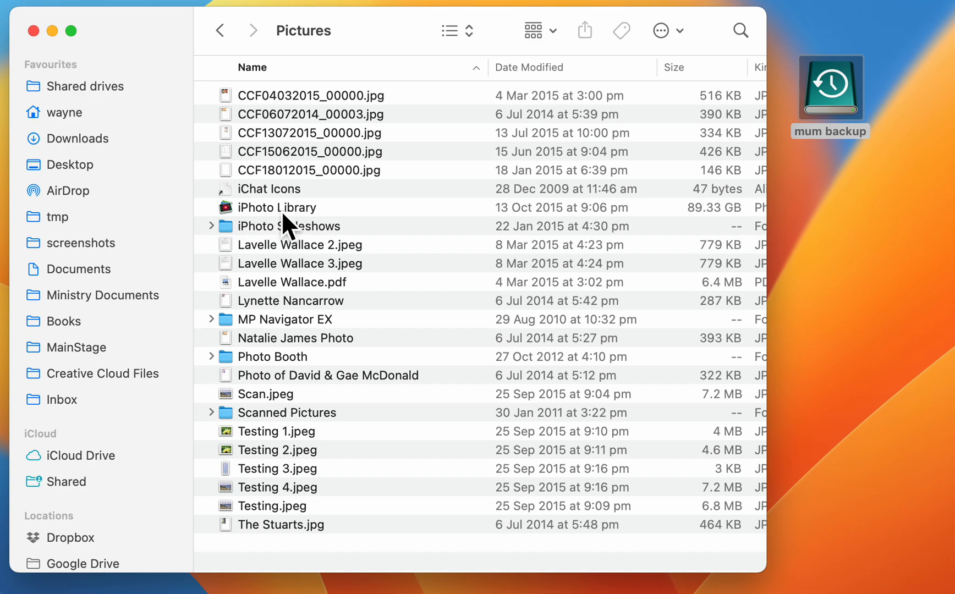
mouse_move(264, 232)
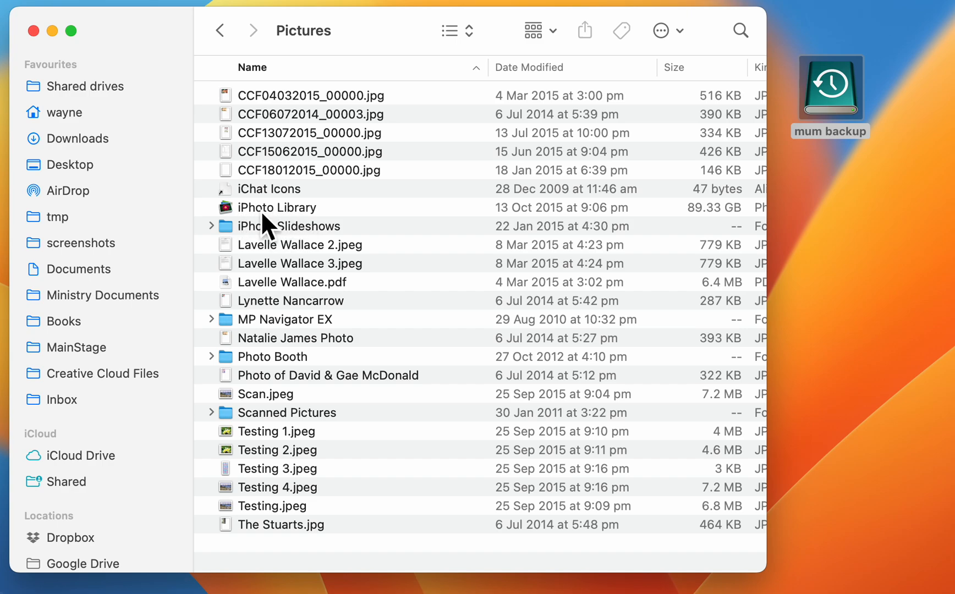
click(276, 208)
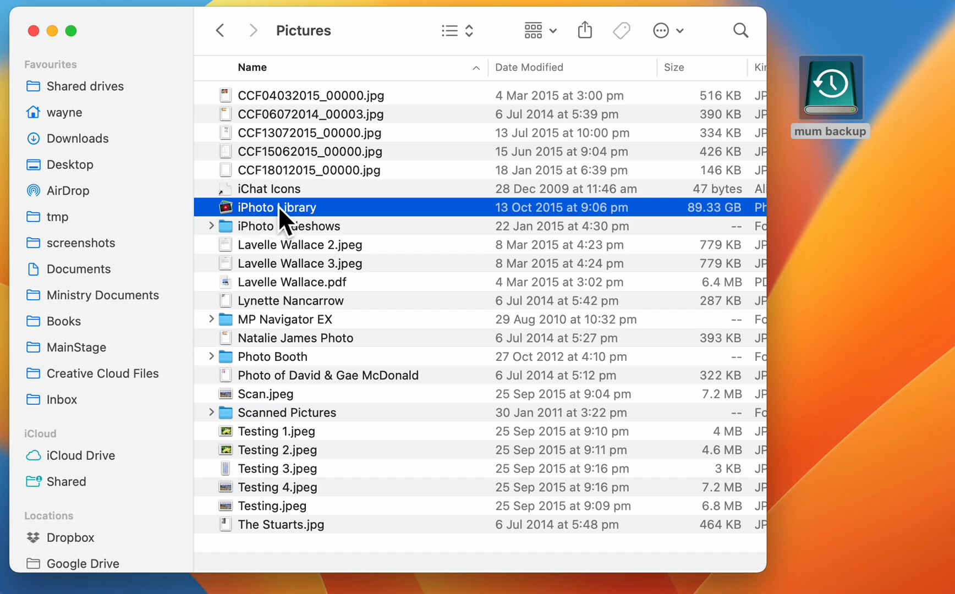
Step: Show Package Contents on iPhoto Library to list its internal folders and files
right_click(275, 208)
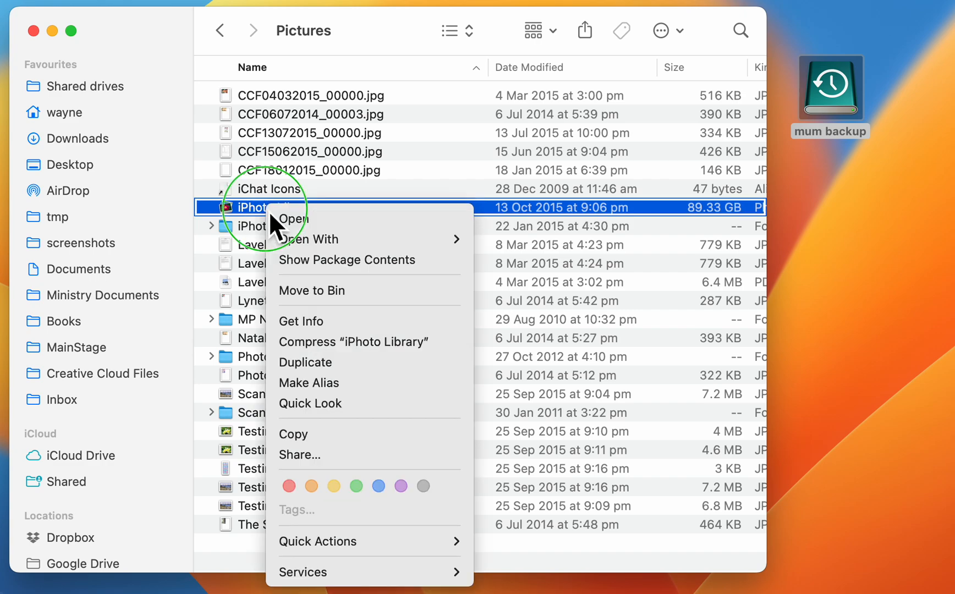
mouse_move(333, 267)
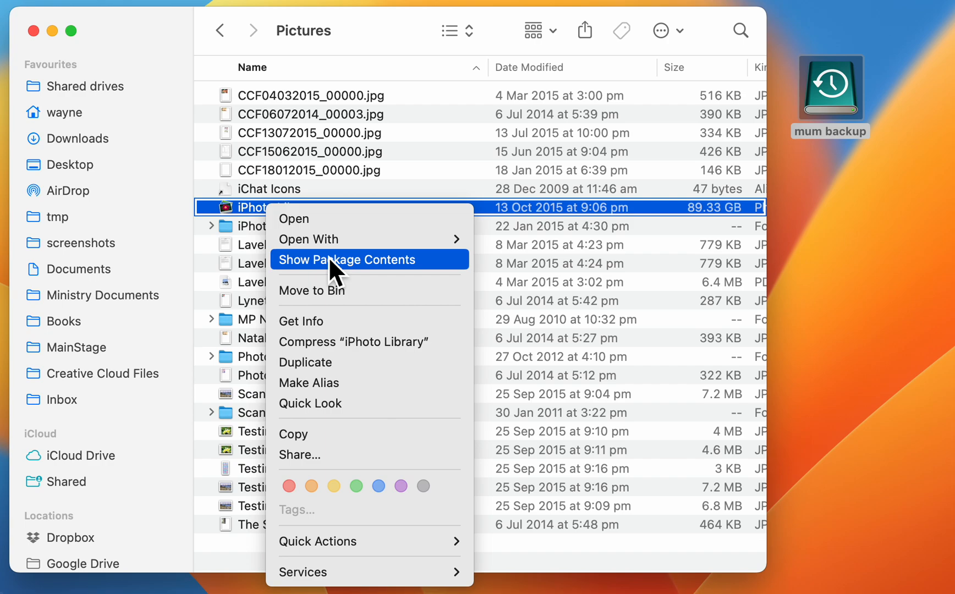
mouse_move(243, 222)
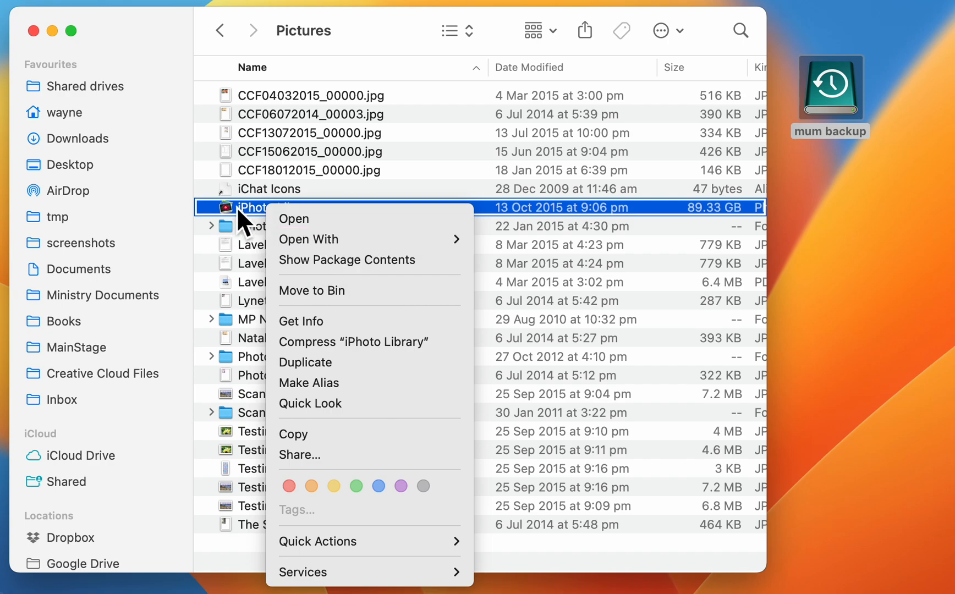
mouse_move(347, 276)
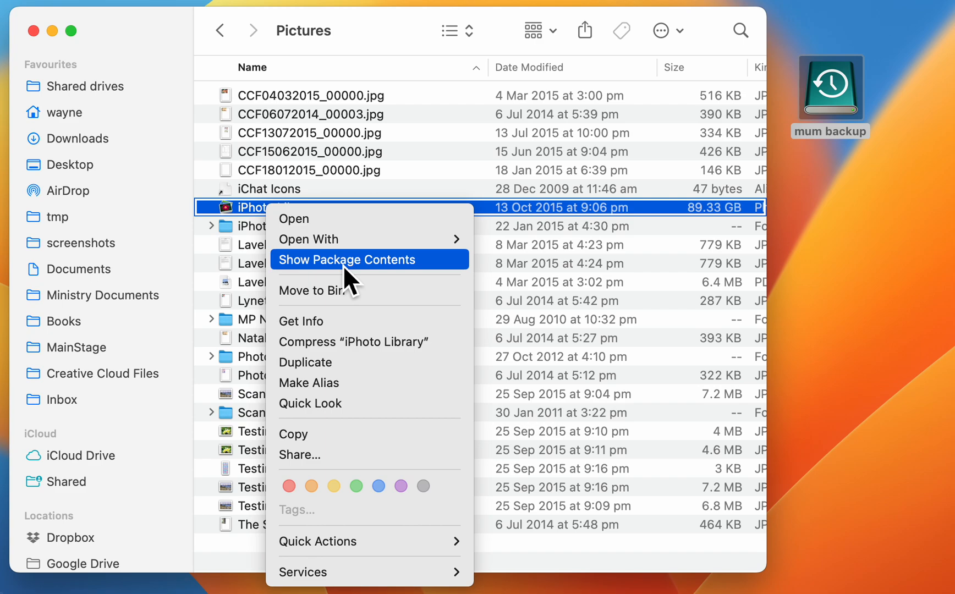
click(346, 260)
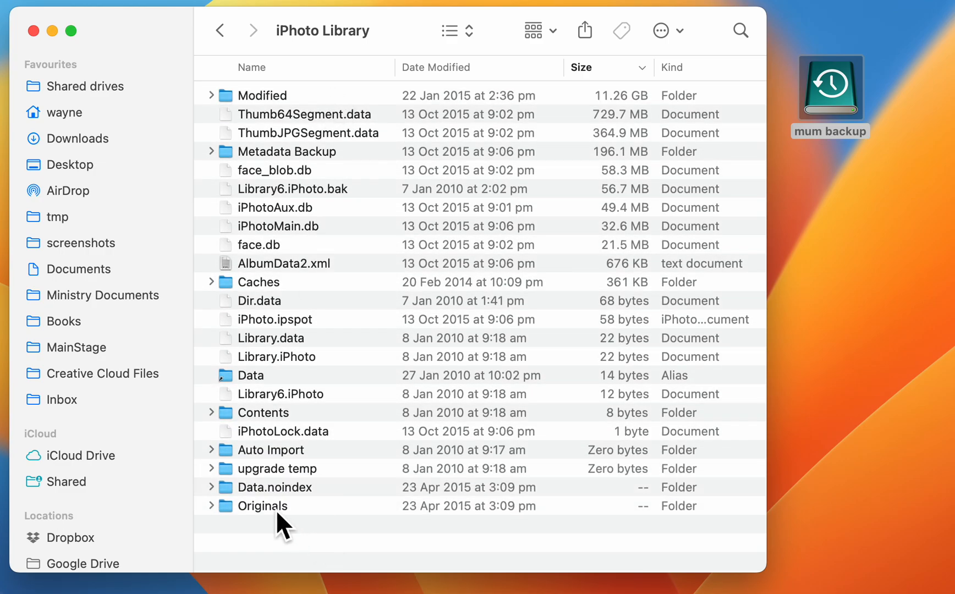
Step: Browse into Originals, 2003, 05/05/2003 and select the first photo, IMG_0318.JPG
click(263, 506)
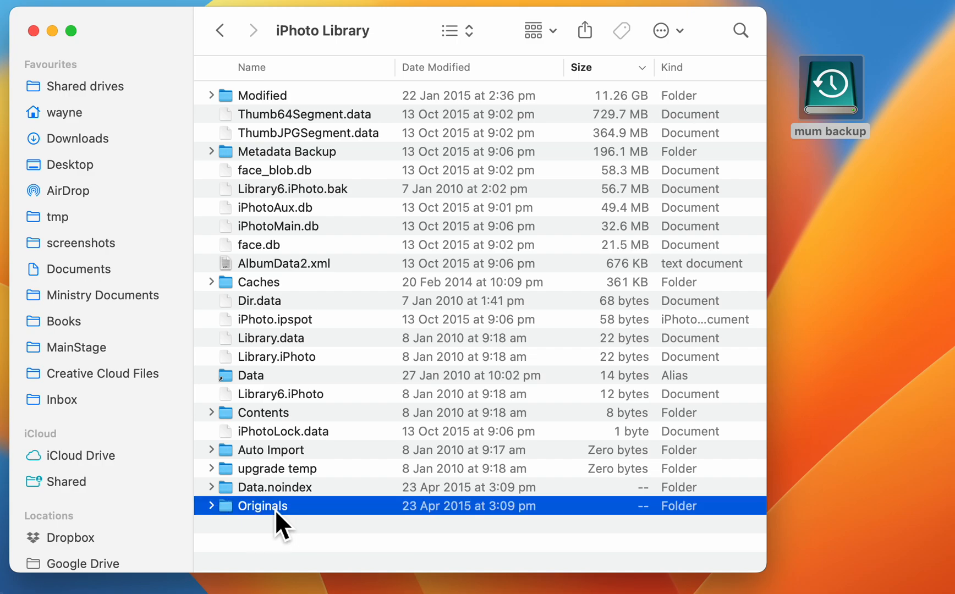
double_click(262, 506)
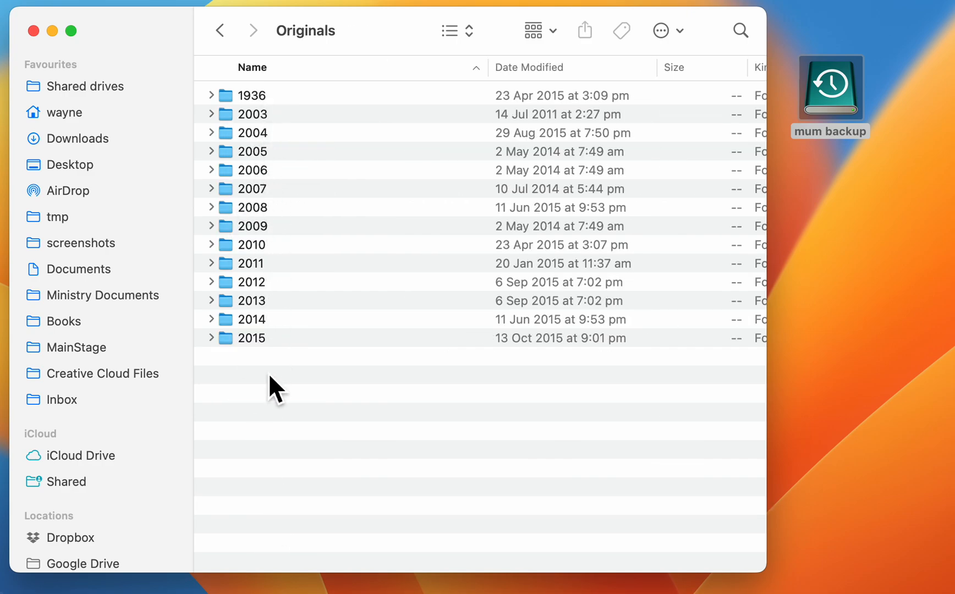
double_click(251, 113)
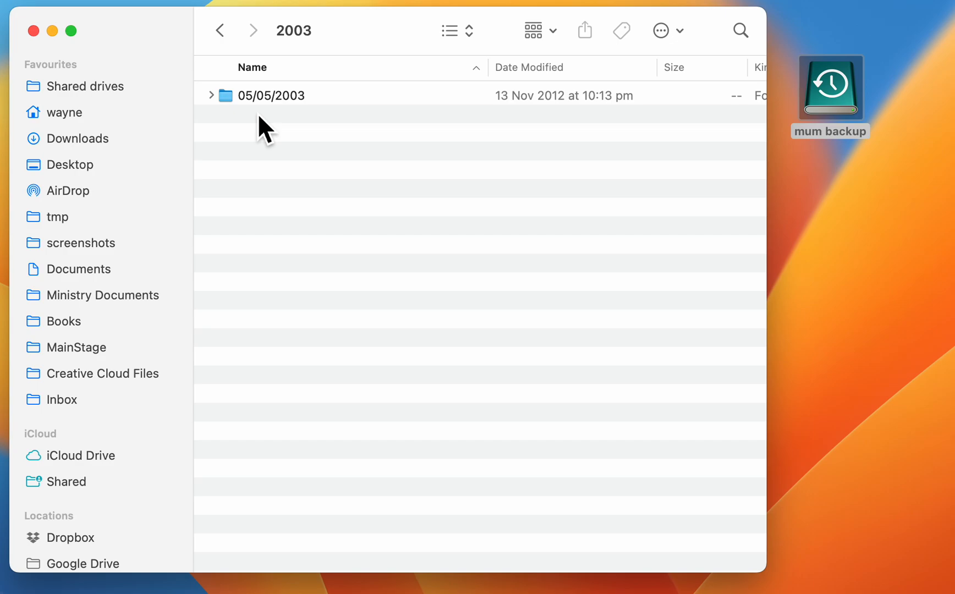
double_click(271, 96)
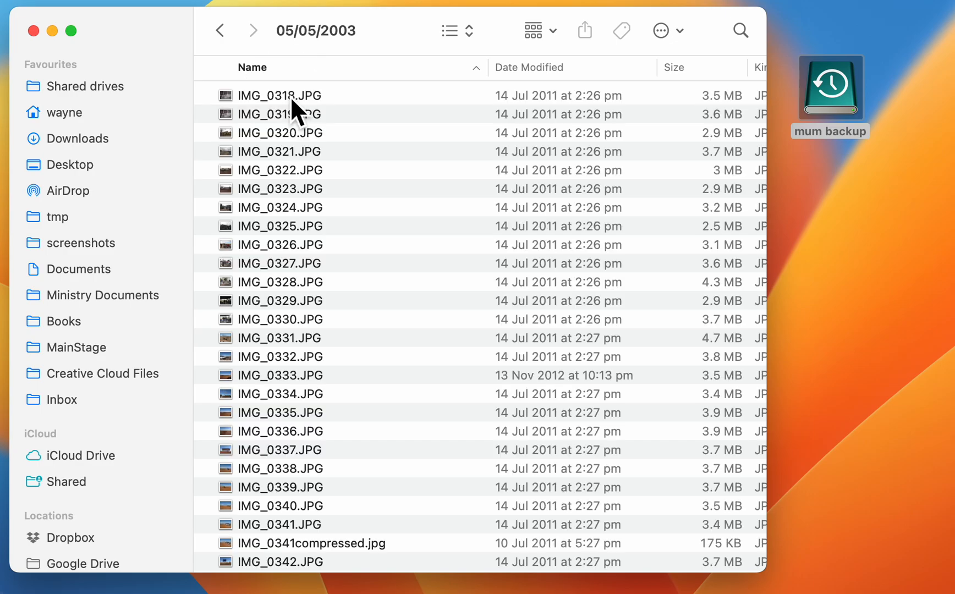
click(279, 96)
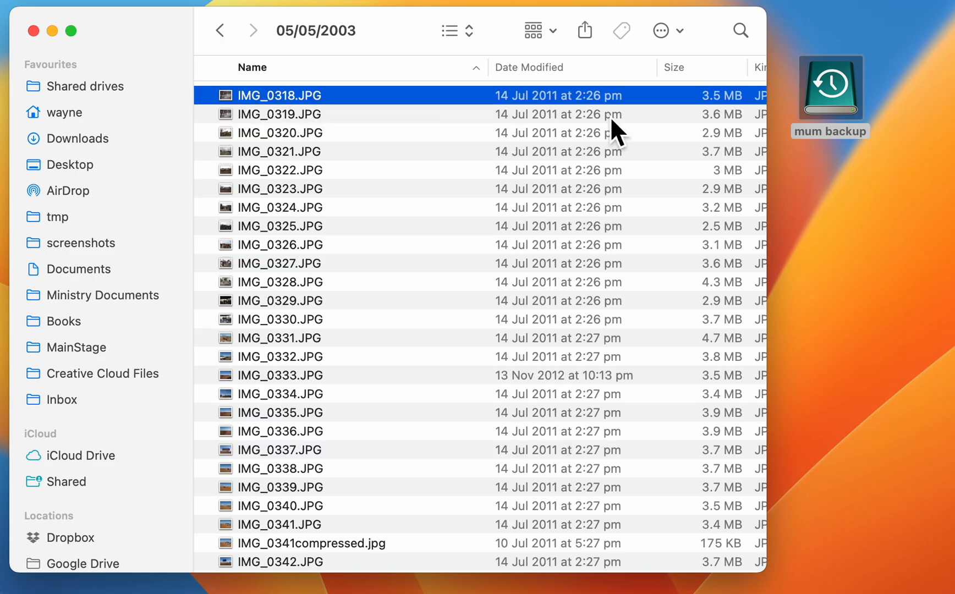
Step: Quick Look through to IMG_0321.JPG, copy it to the Desktop, and go back to 2003
key(space)
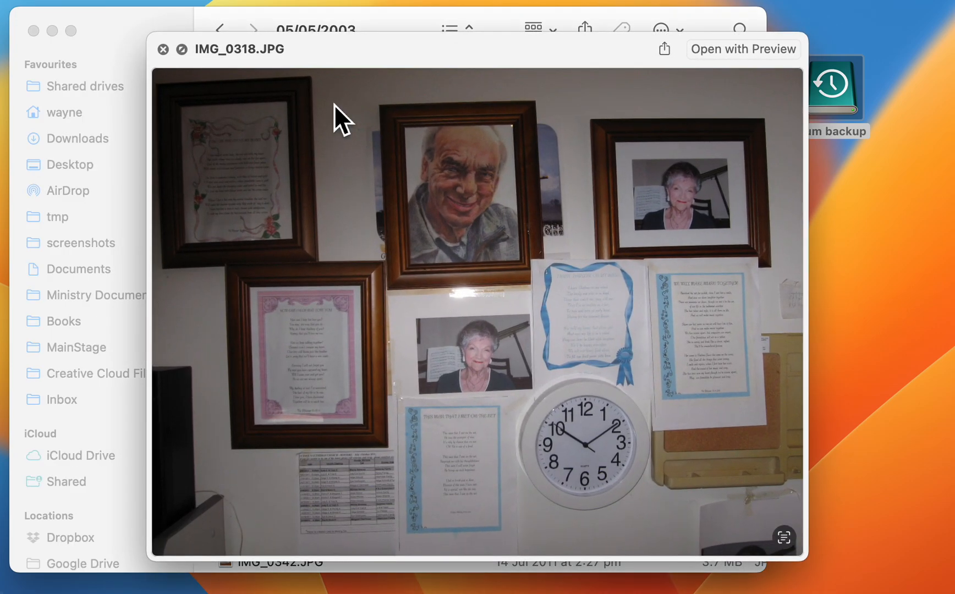
key(right)
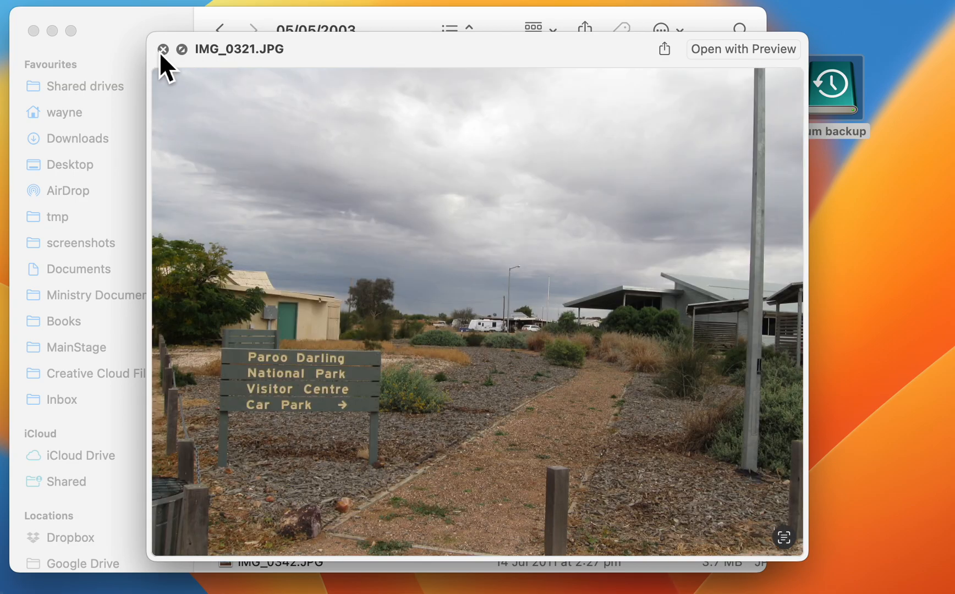
click(164, 50)
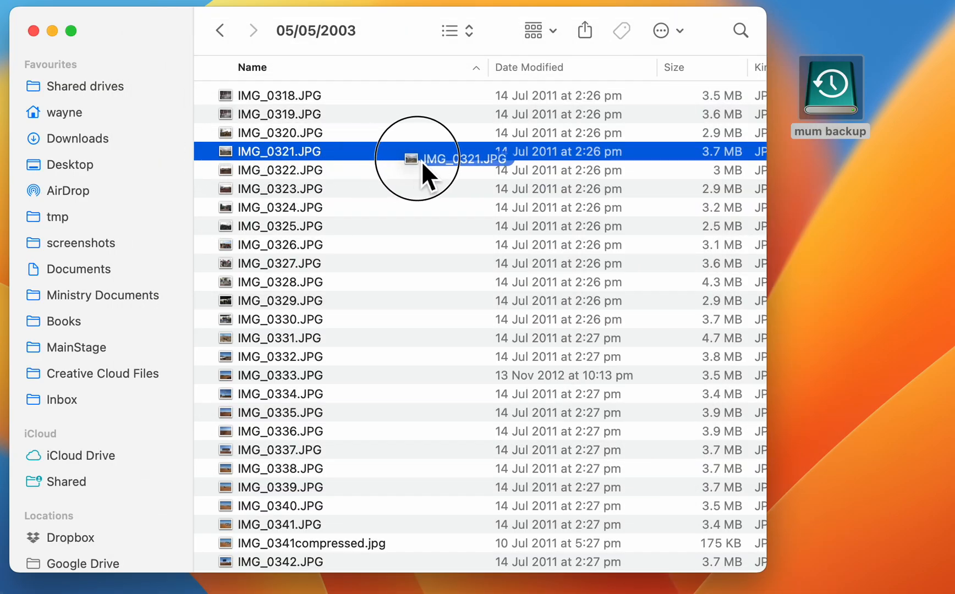
drag(417, 159, 854, 229)
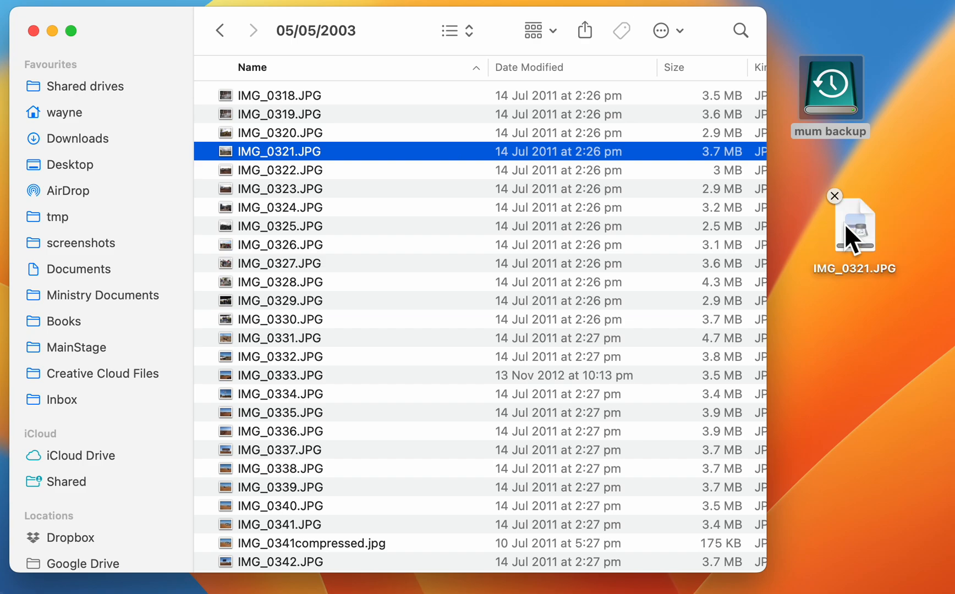
click(220, 31)
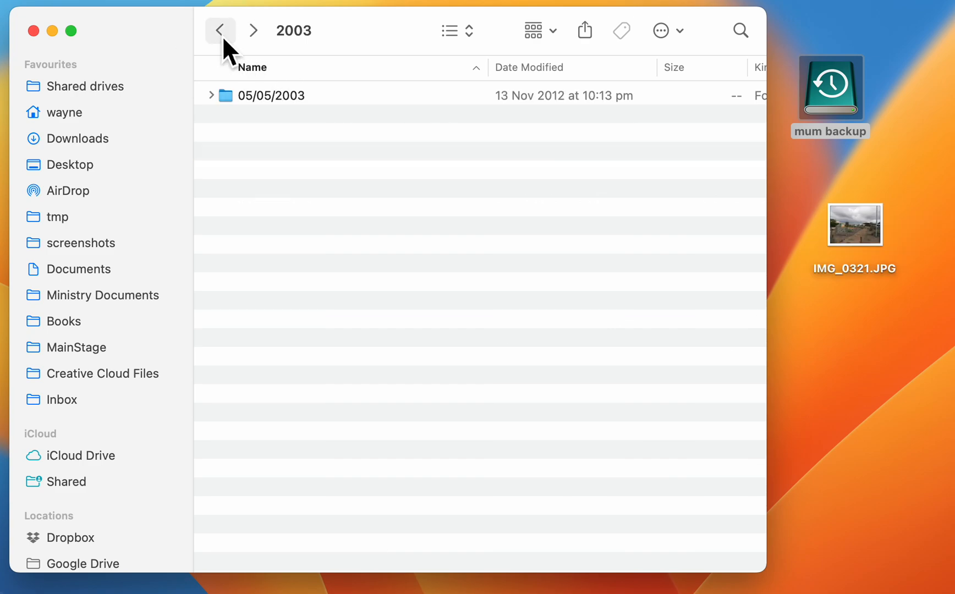
Step: Step back out of the library package contents to the Pictures folder
click(220, 31)
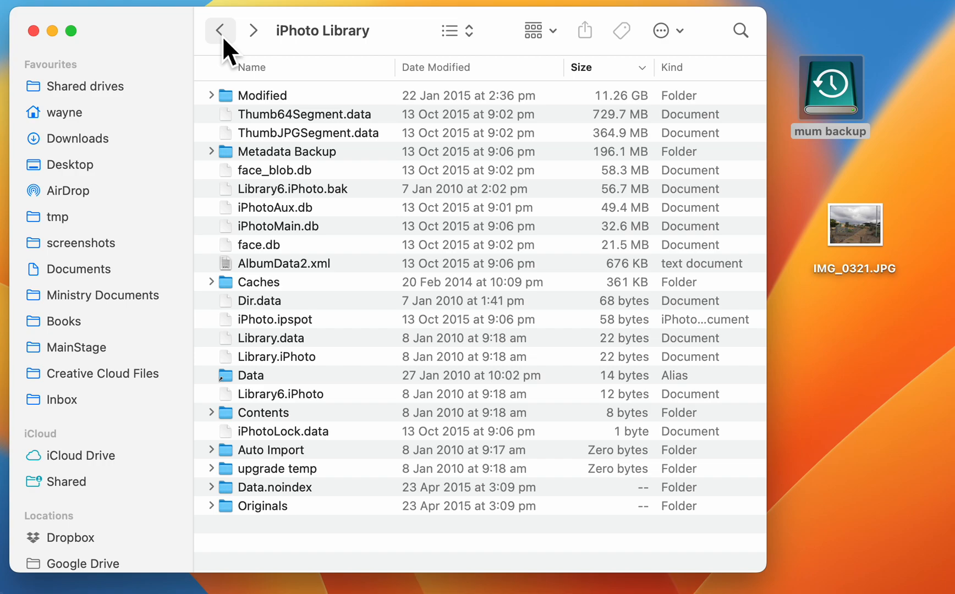
click(220, 31)
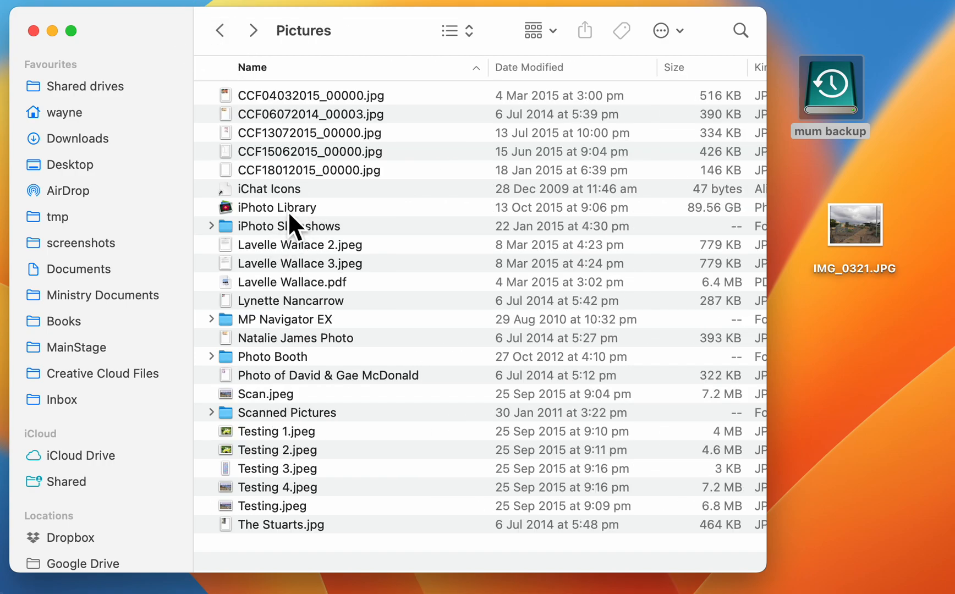
mouse_move(696, 234)
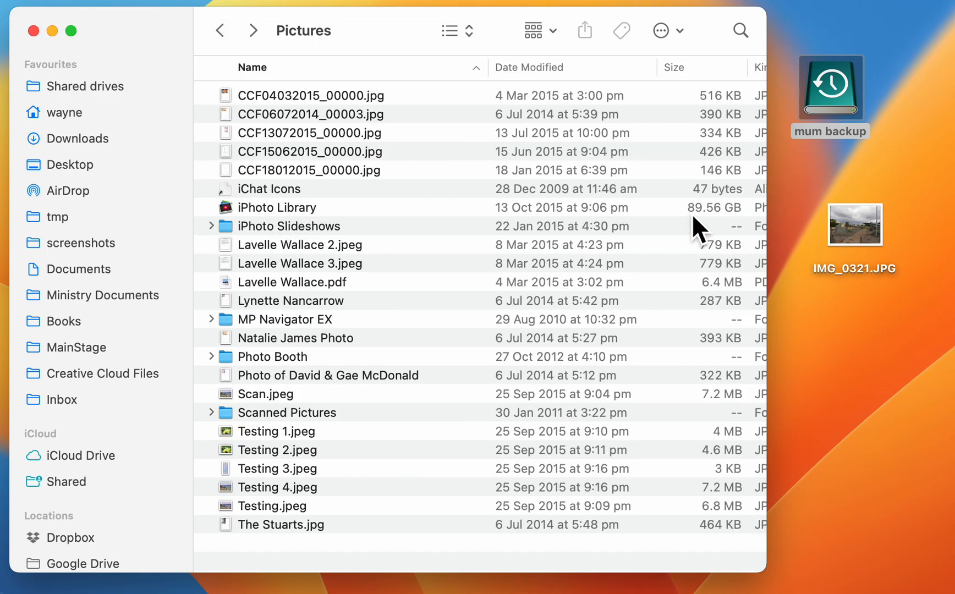
mouse_move(280, 226)
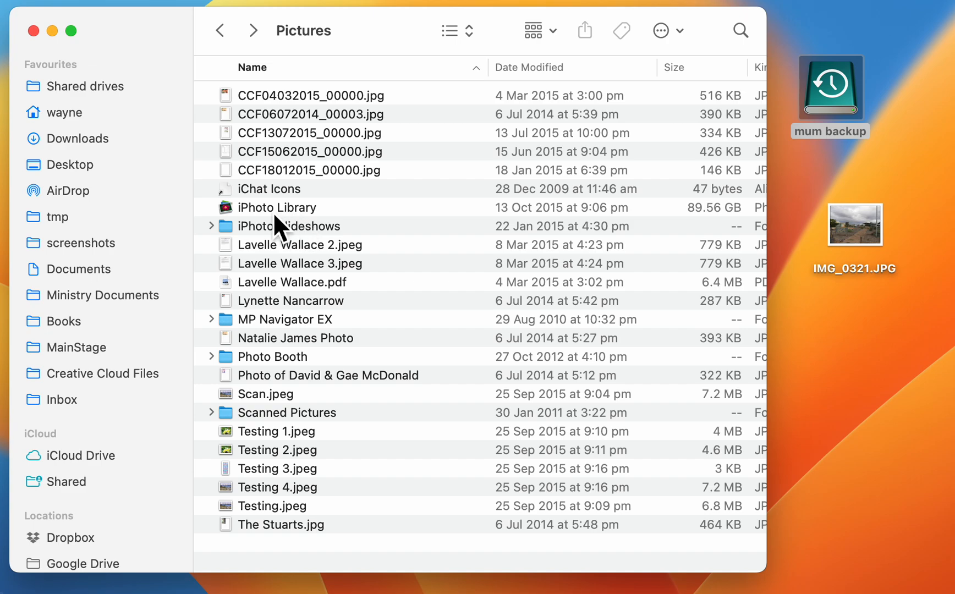
mouse_move(227, 236)
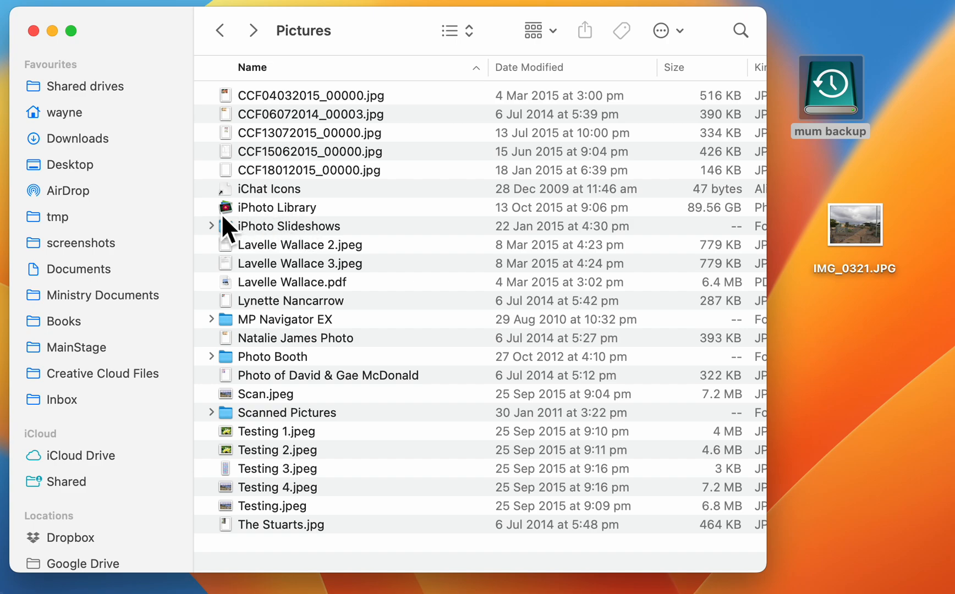
mouse_move(244, 219)
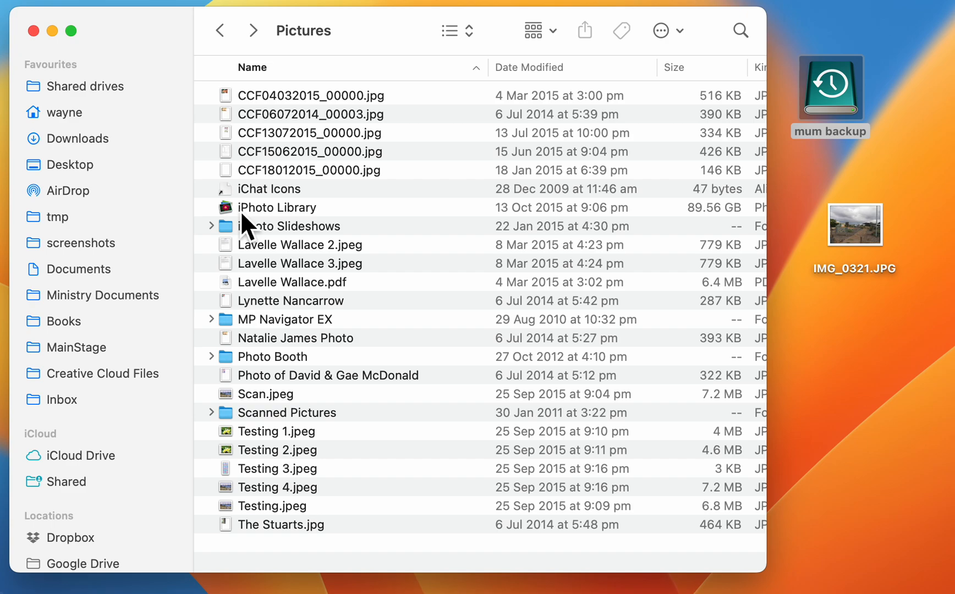
mouse_move(677, 126)
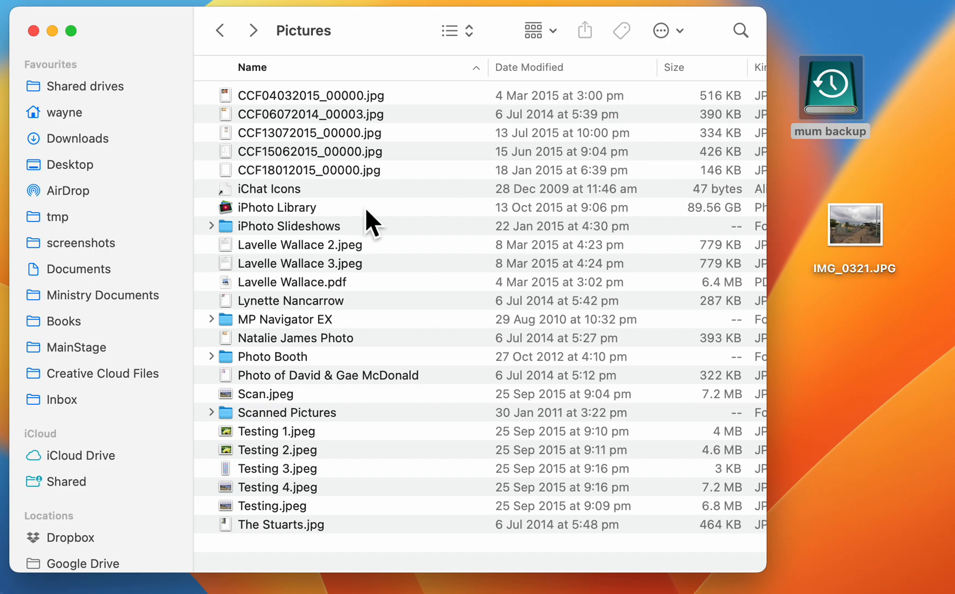
mouse_move(271, 229)
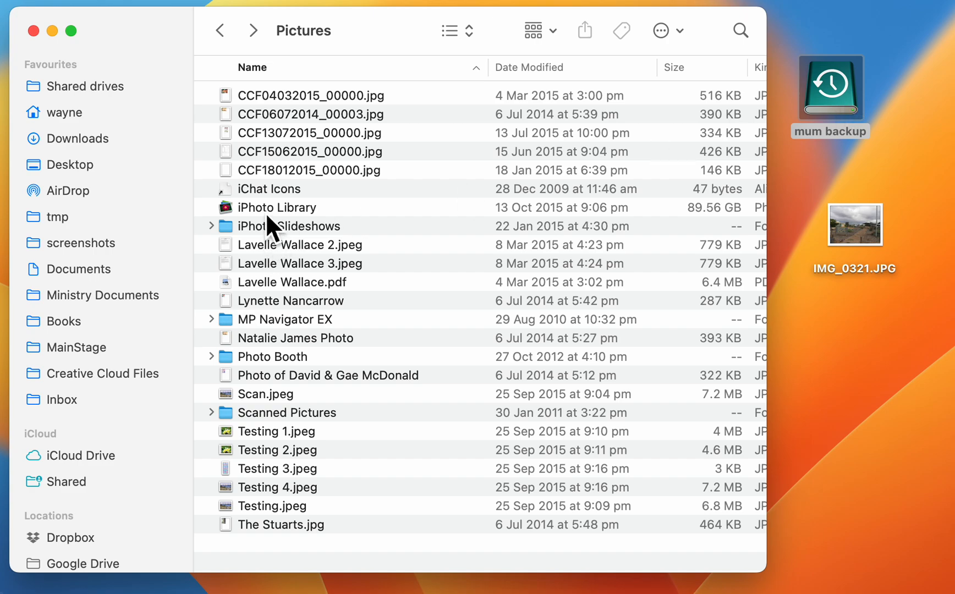
mouse_move(426, 238)
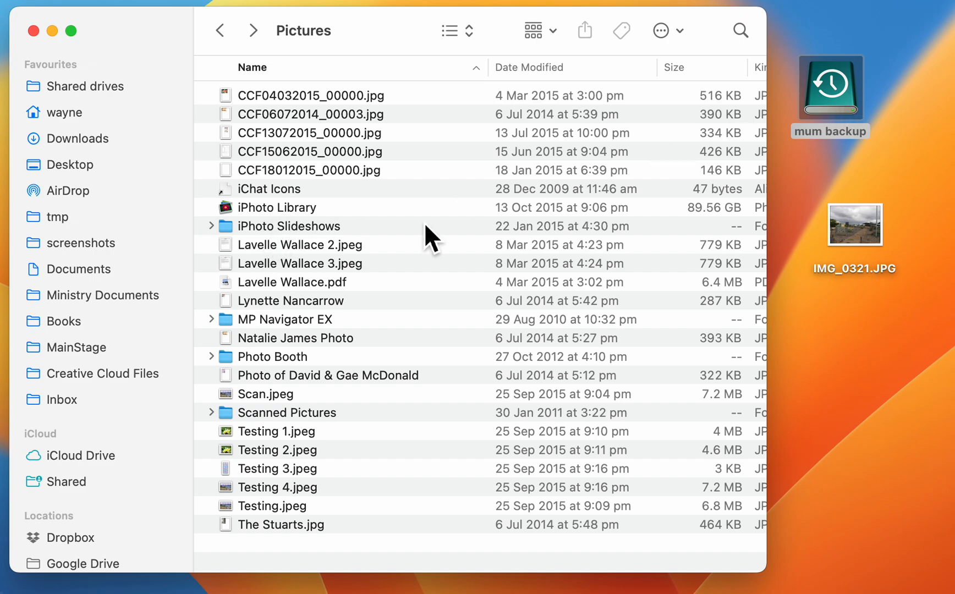